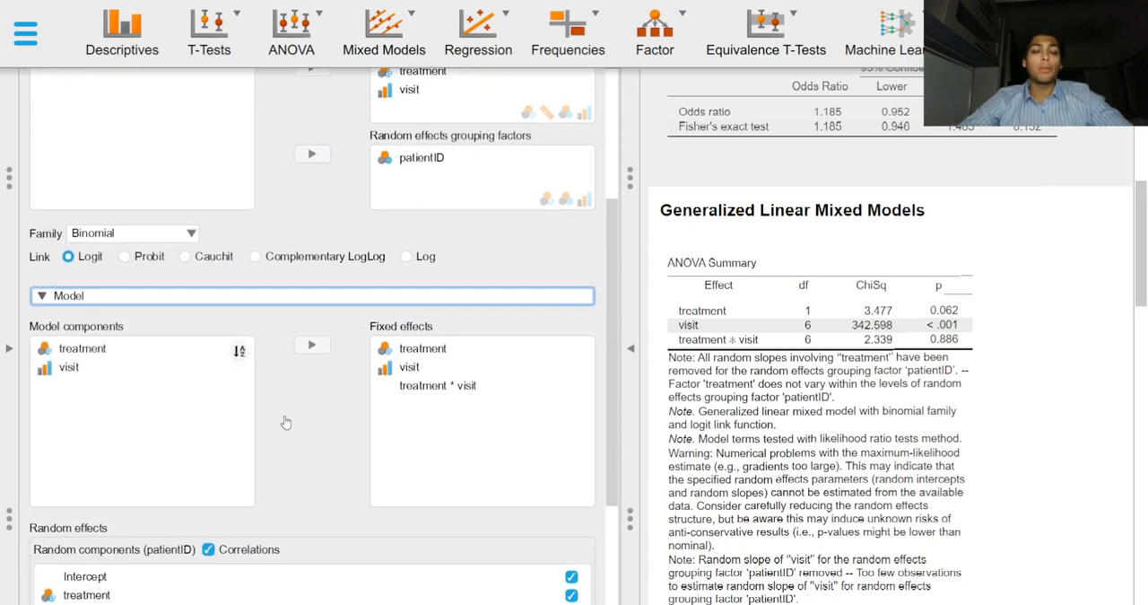
Step: Expand the Options section below Model and Random effects to review test and estimate settings
{"action": "scroll", "scroll_direction": "down", "scroll_amount": 3}
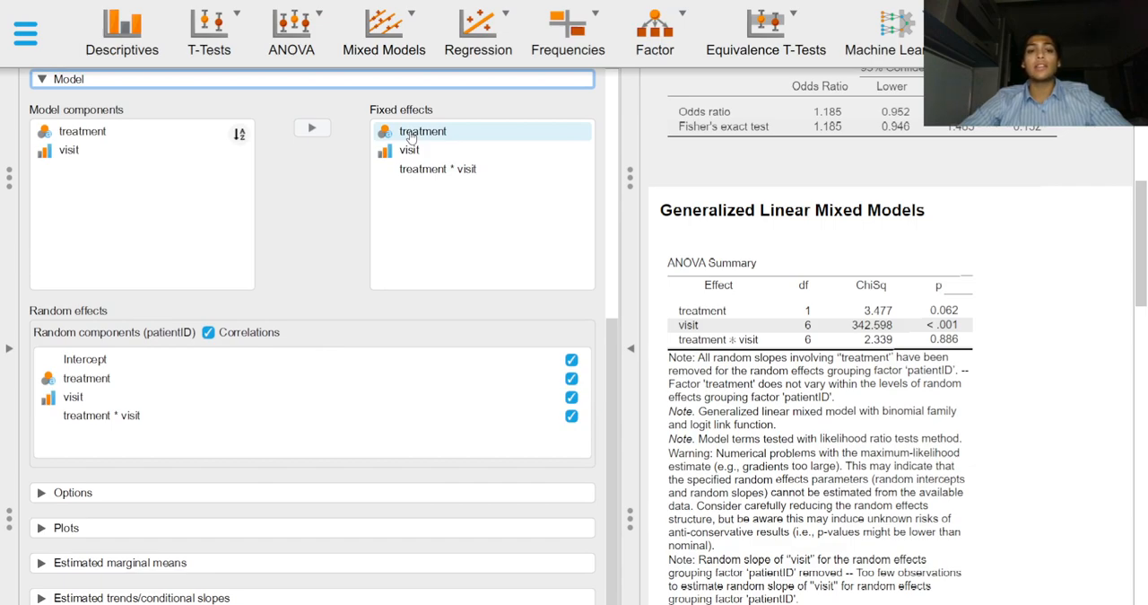
{"action": "left_click", "coordinate": [438, 169]}
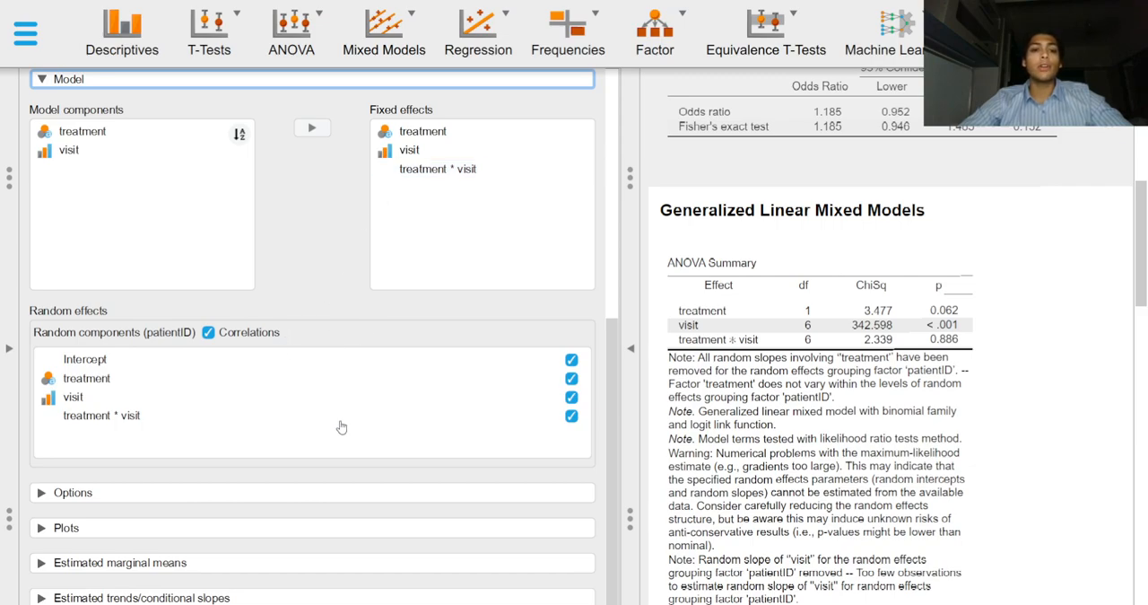
{"action": "mouse_move", "coordinate": [346, 431]}
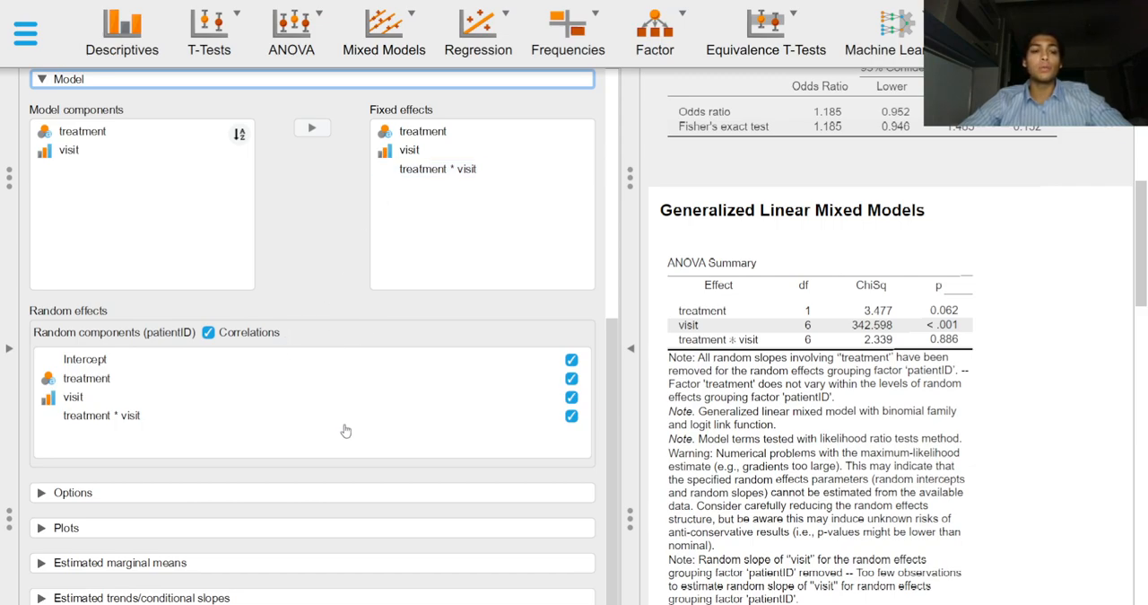
{"action": "mouse_move", "coordinate": [309, 511]}
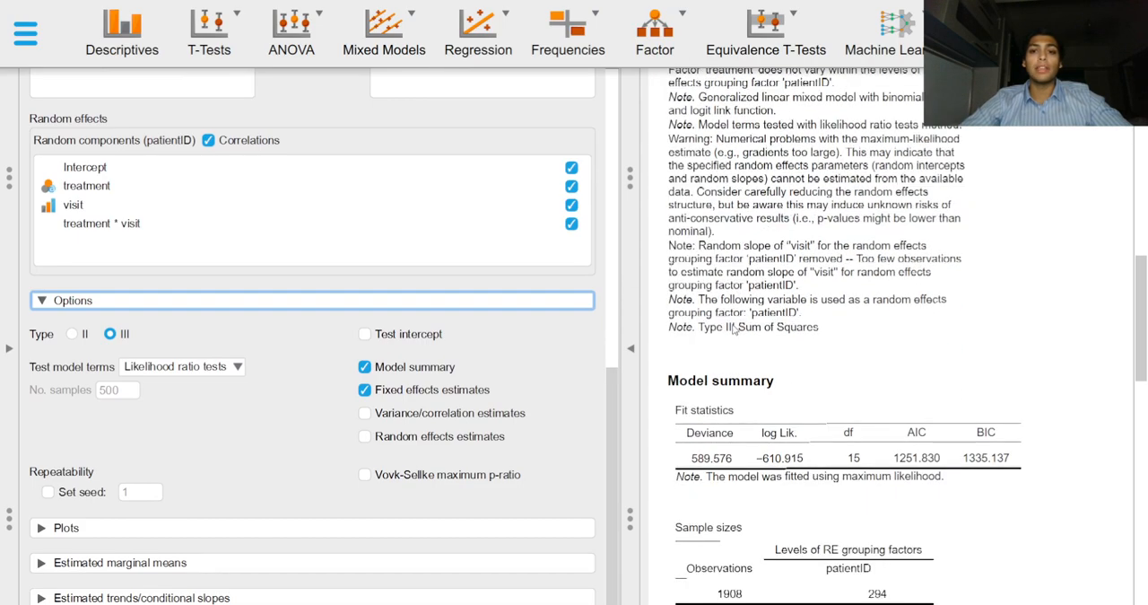
Step: Expand the Plots section with the Fixed Effects Estimates table in view
{"action": "scroll", "scroll_direction": "down", "scroll_amount": 3}
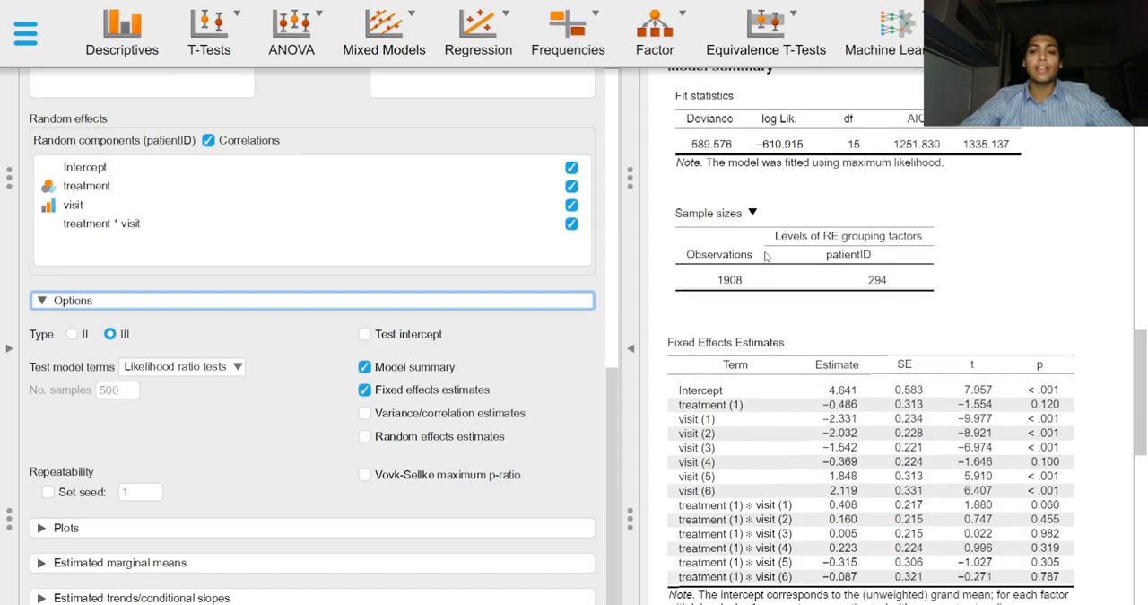
{"action": "scroll", "scroll_direction": "down", "scroll_amount": 3}
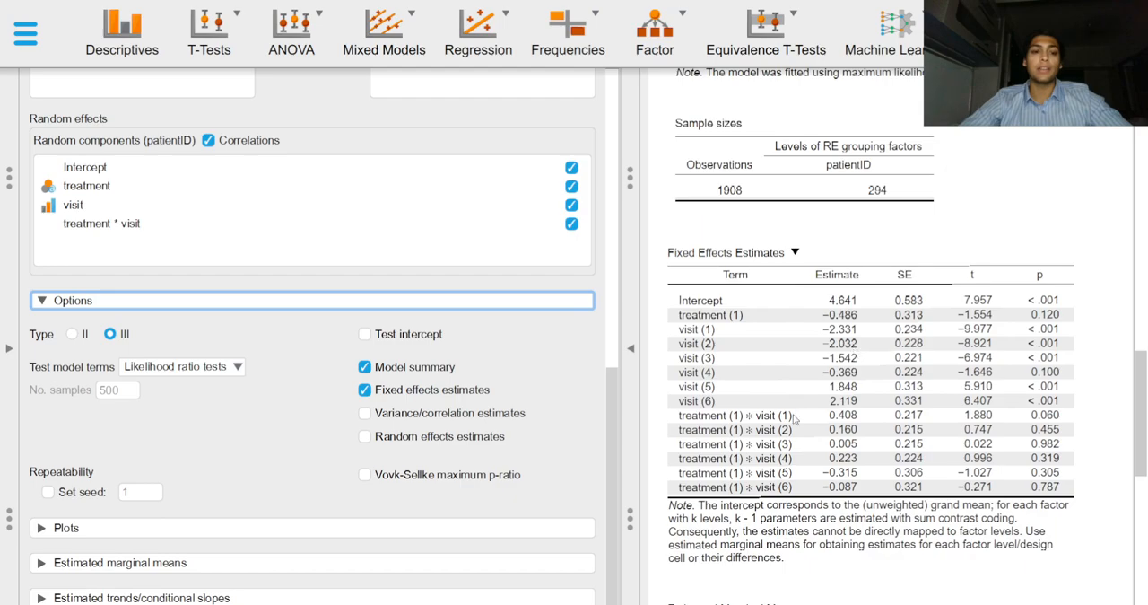
{"action": "left_click", "coordinate": [64, 528]}
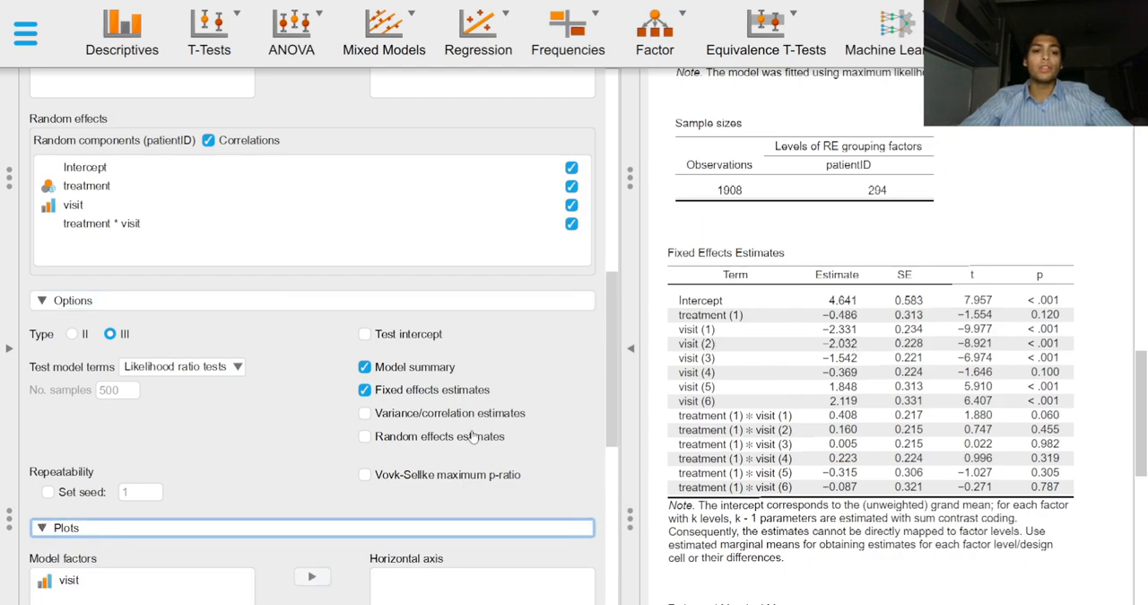
Step: Scroll to the Estimated Marginal Means and Contrasts tables for treatment
{"action": "scroll", "scroll_direction": "down", "scroll_amount": 3}
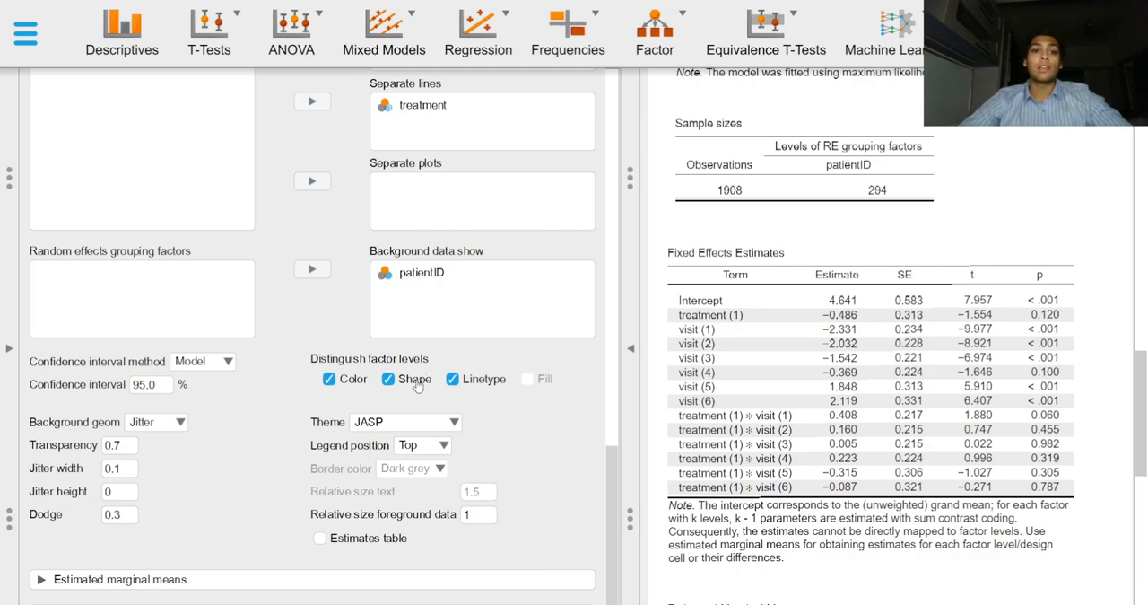
{"action": "mouse_move", "coordinate": [444, 402]}
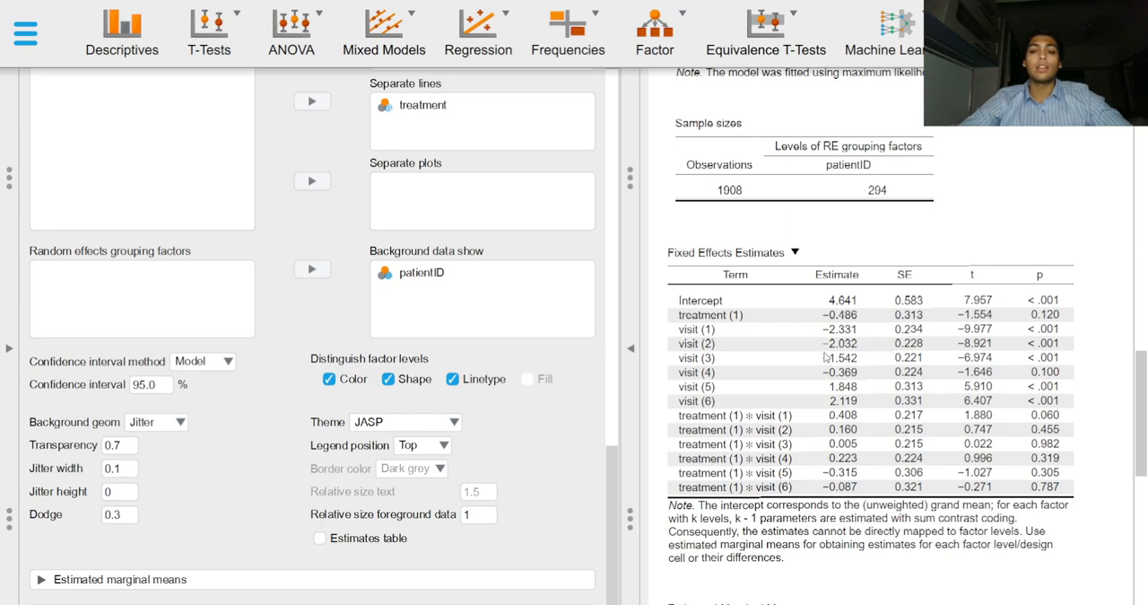
{"action": "scroll", "scroll_direction": "down", "scroll_amount": 3}
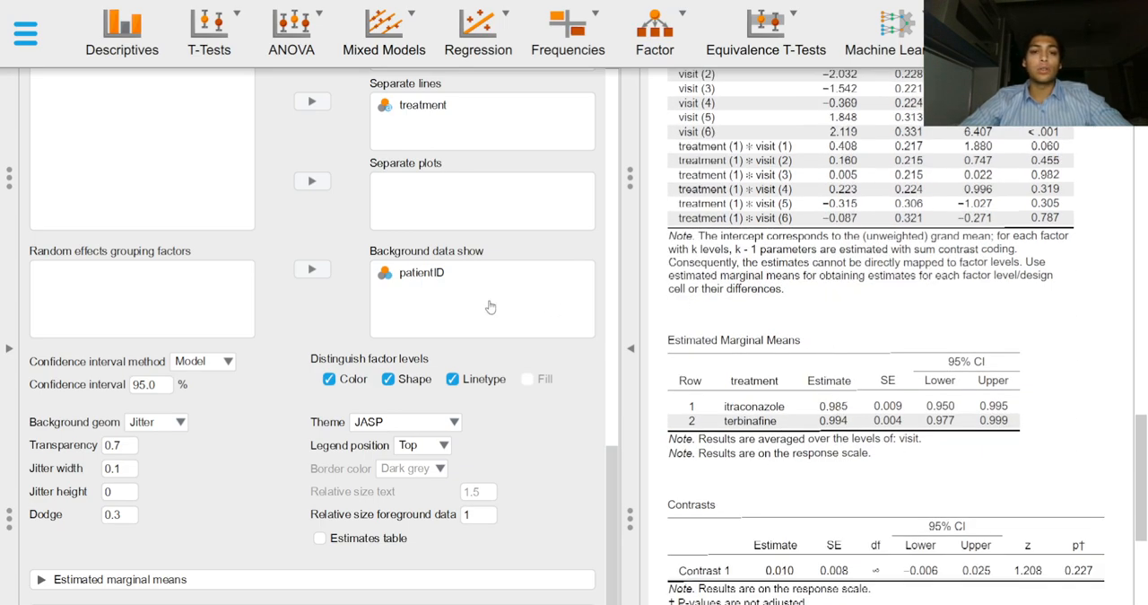
{"action": "mouse_move", "coordinate": [551, 436]}
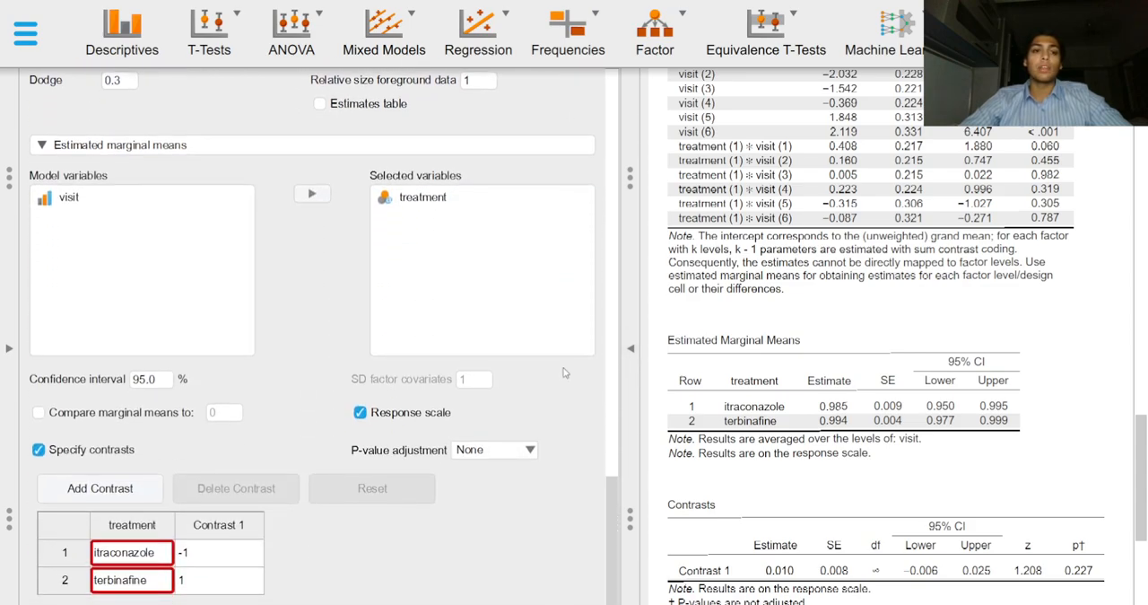
{"action": "mouse_move", "coordinate": [567, 360]}
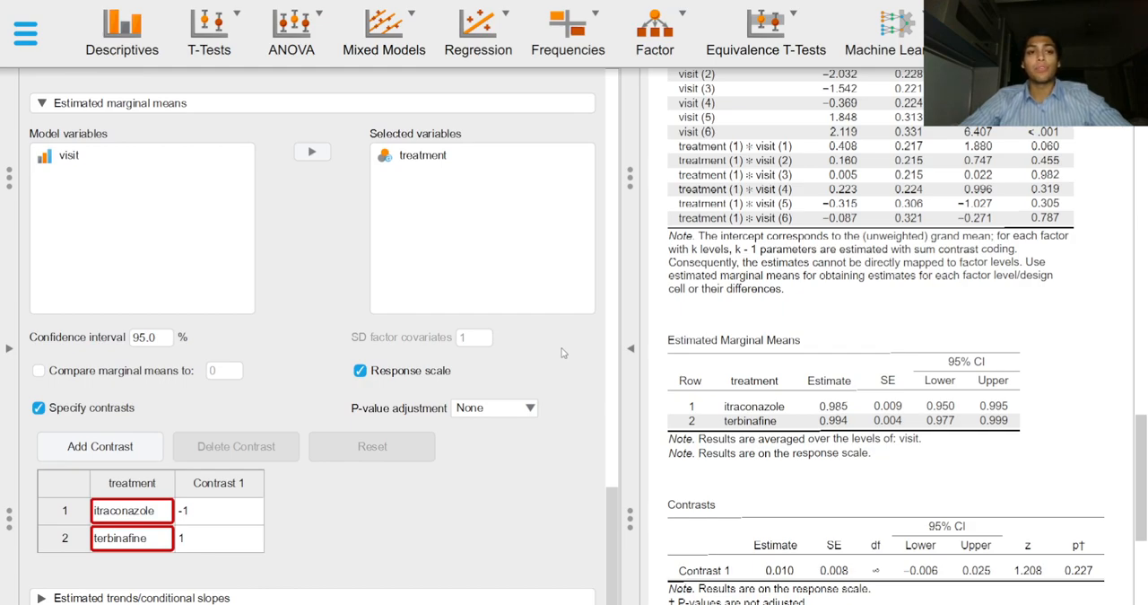
{"action": "mouse_move", "coordinate": [567, 344]}
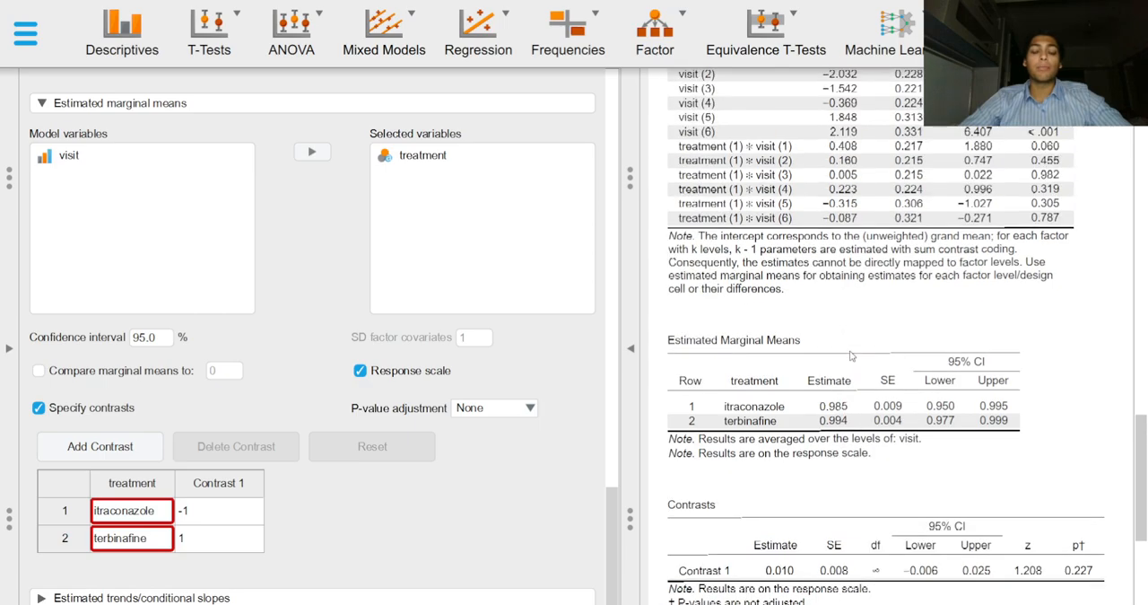
{"action": "scroll", "scroll_direction": "down", "scroll_amount": 3}
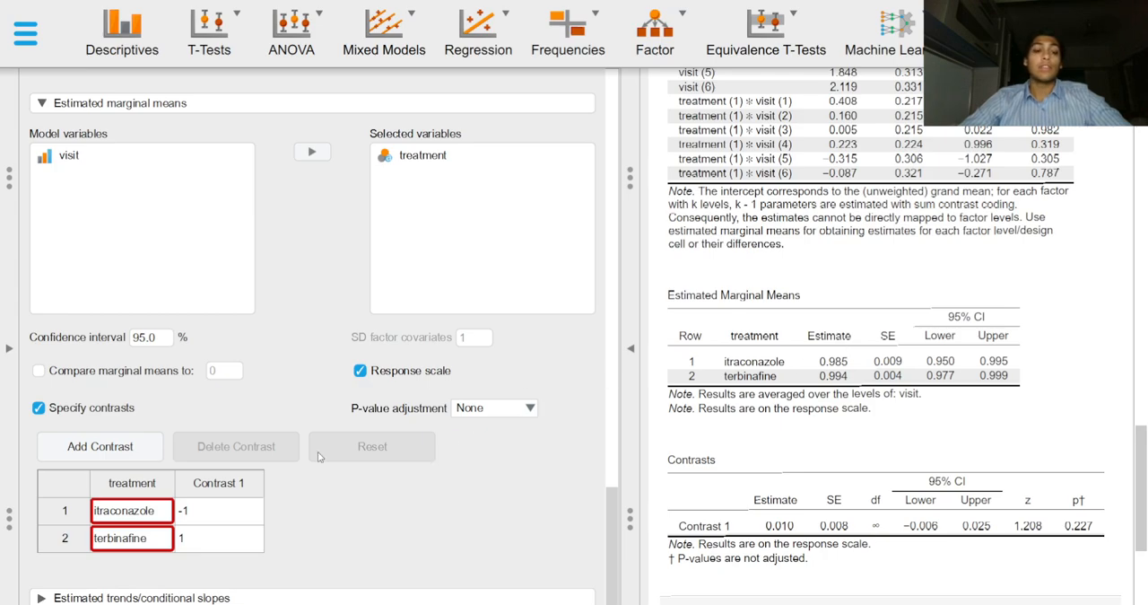
{"action": "mouse_move", "coordinate": [150, 412]}
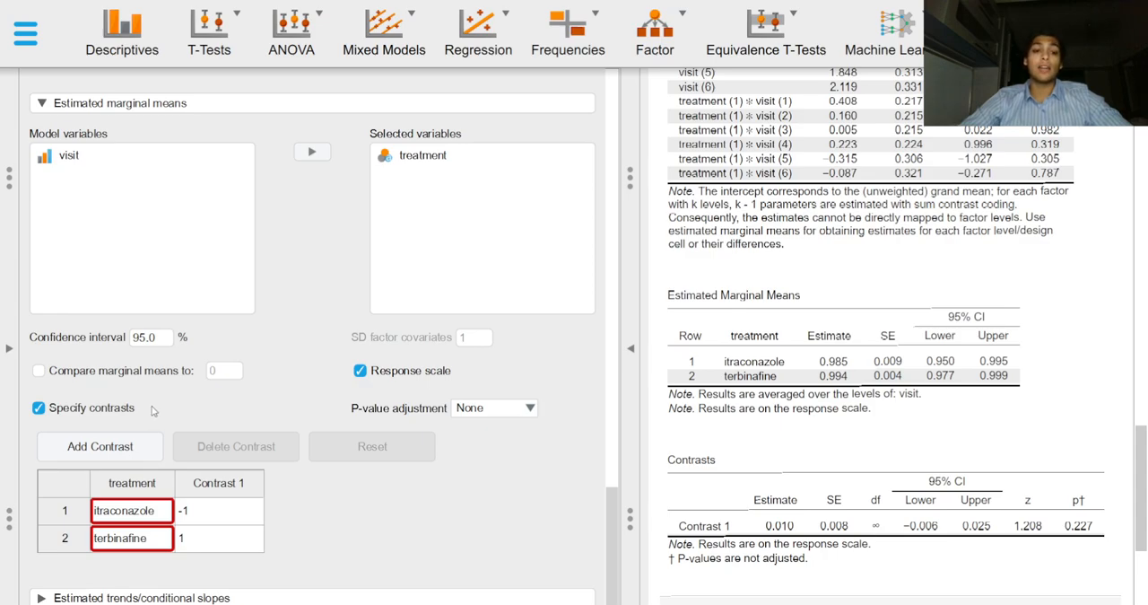
{"action": "mouse_move", "coordinate": [155, 411]}
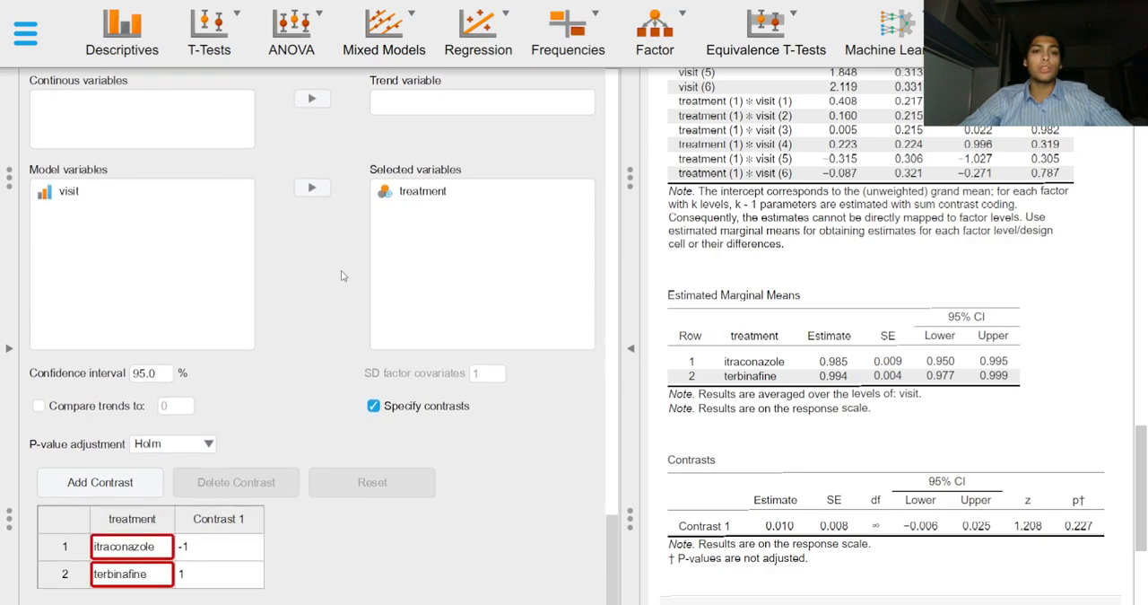
{"action": "mouse_move", "coordinate": [353, 269]}
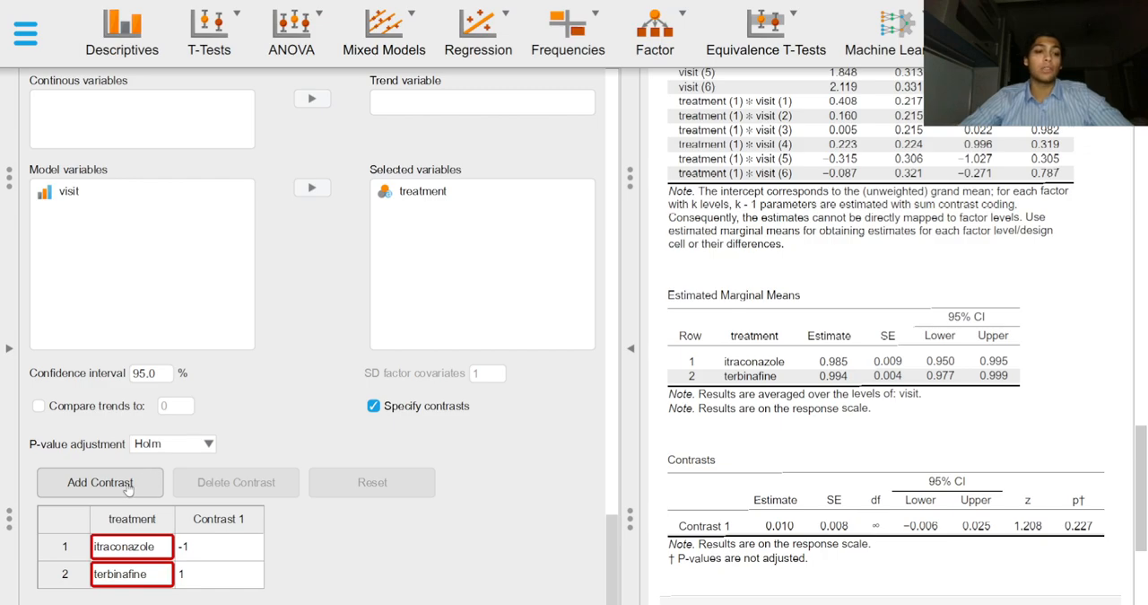
{"action": "mouse_move", "coordinate": [133, 495]}
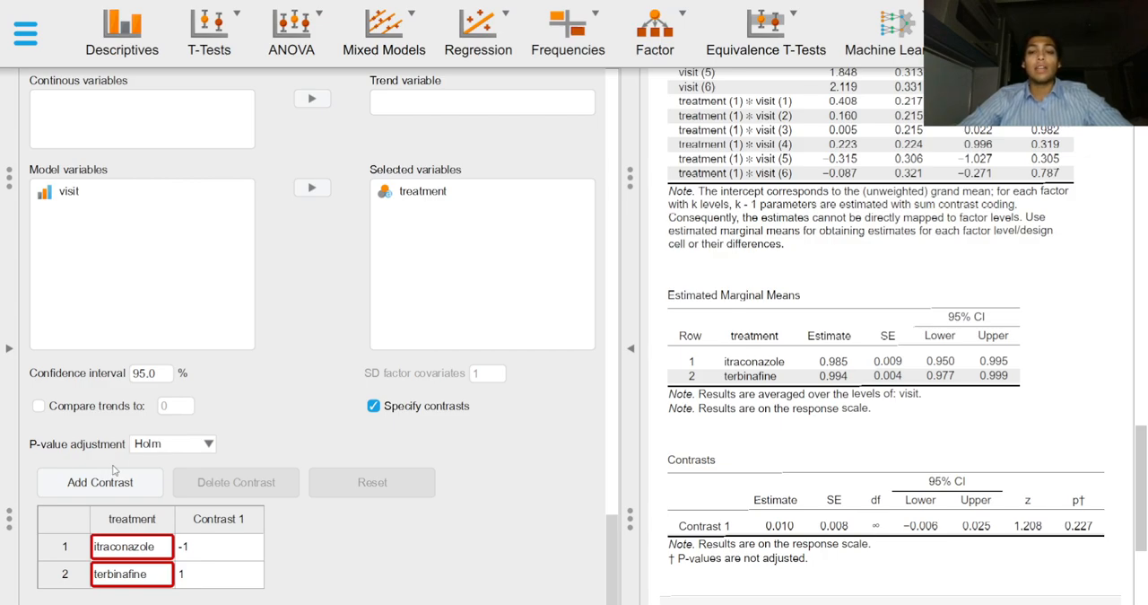
{"action": "mouse_move", "coordinate": [362, 422]}
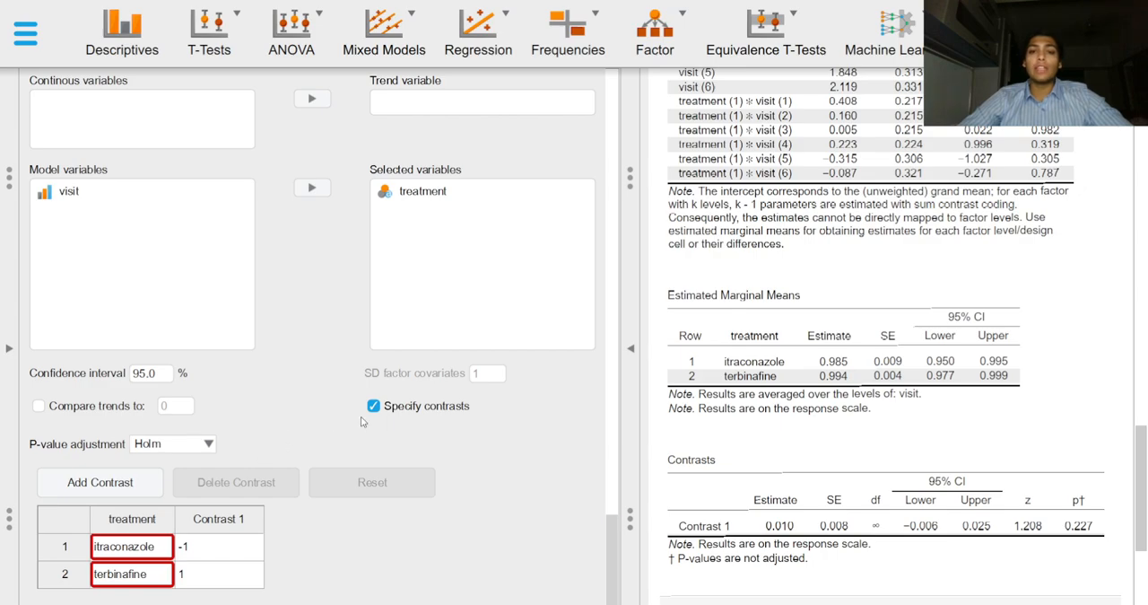
Step: Scroll the results past the trends settings toward the model summary
{"action": "scroll", "scroll_direction": "down", "scroll_amount": 3}
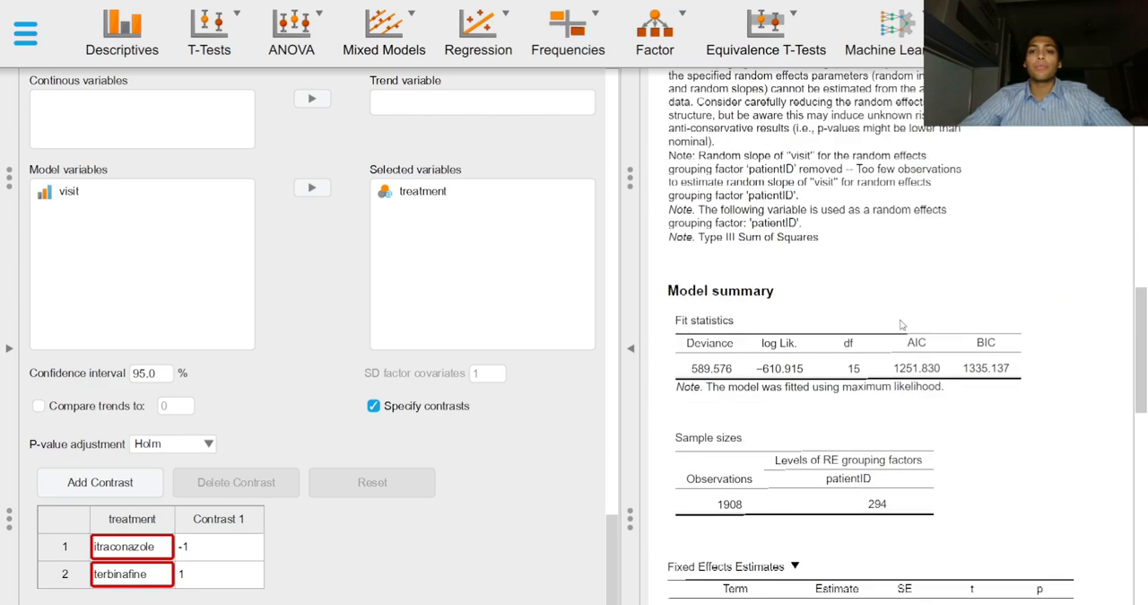